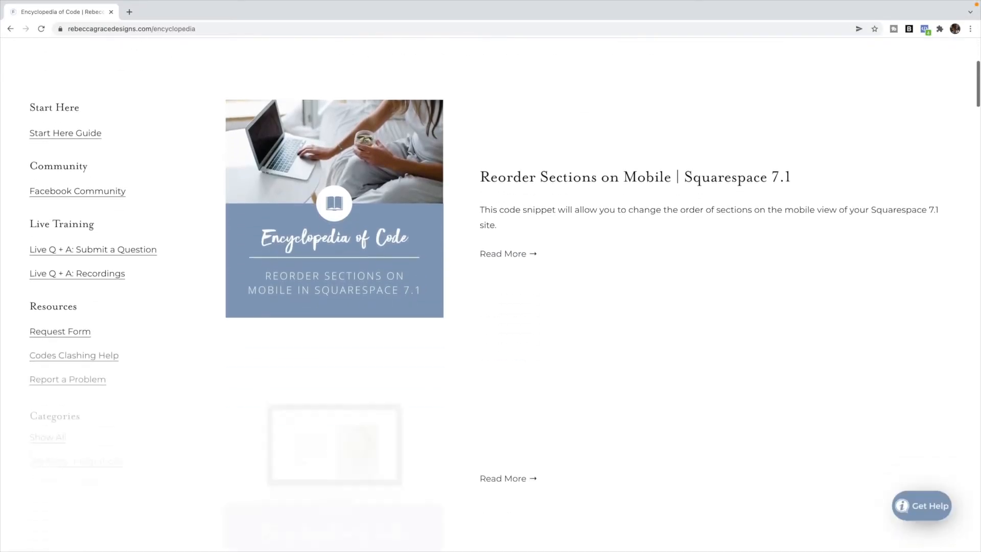
Open 'Squarespace 101: Beginners Guide to SEO in 2021' from the first link in a second tab.
{"action": "scroll", "scroll_direction": "down", "scroll_amount": 3}
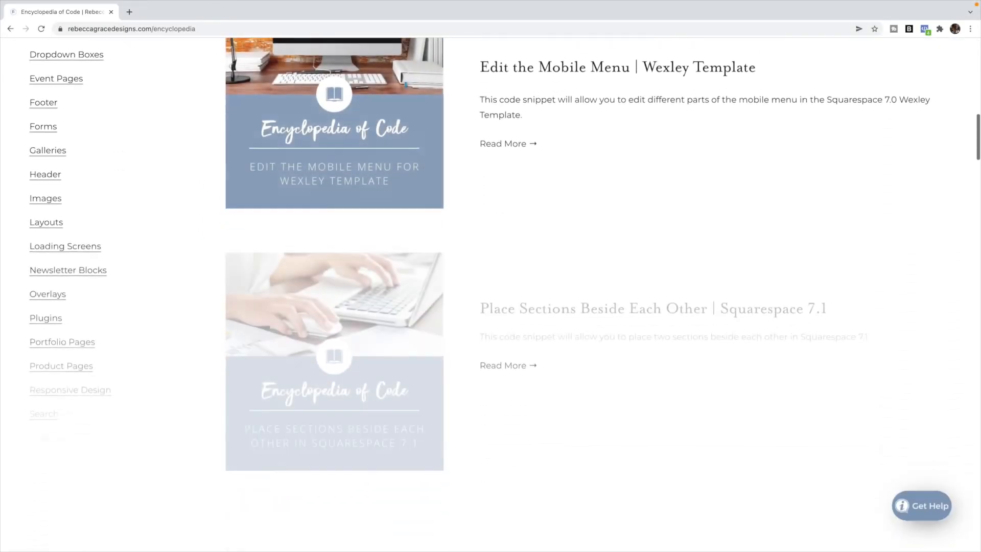
{"action": "scroll", "scroll_direction": "down", "scroll_amount": 3}
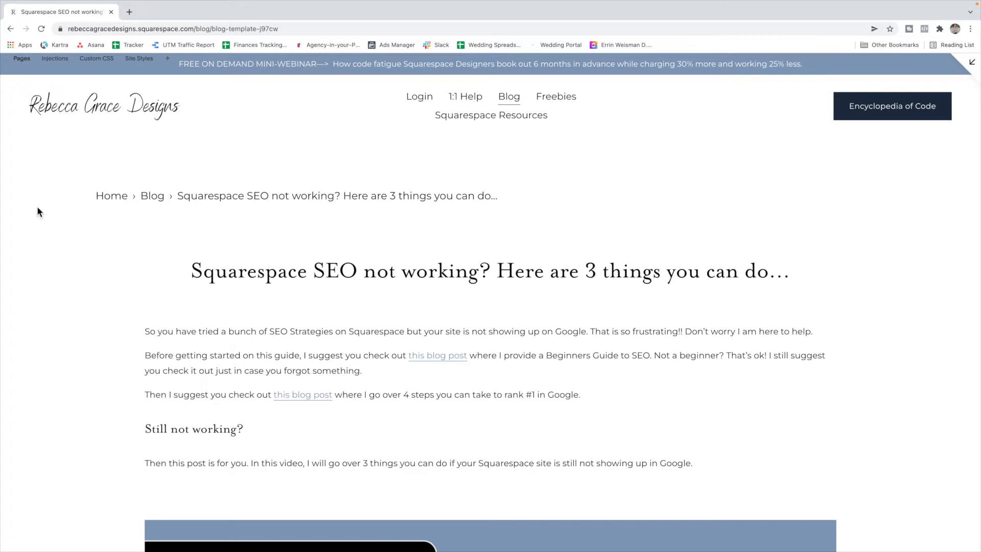
{"action": "mouse_move", "coordinate": [449, 363]}
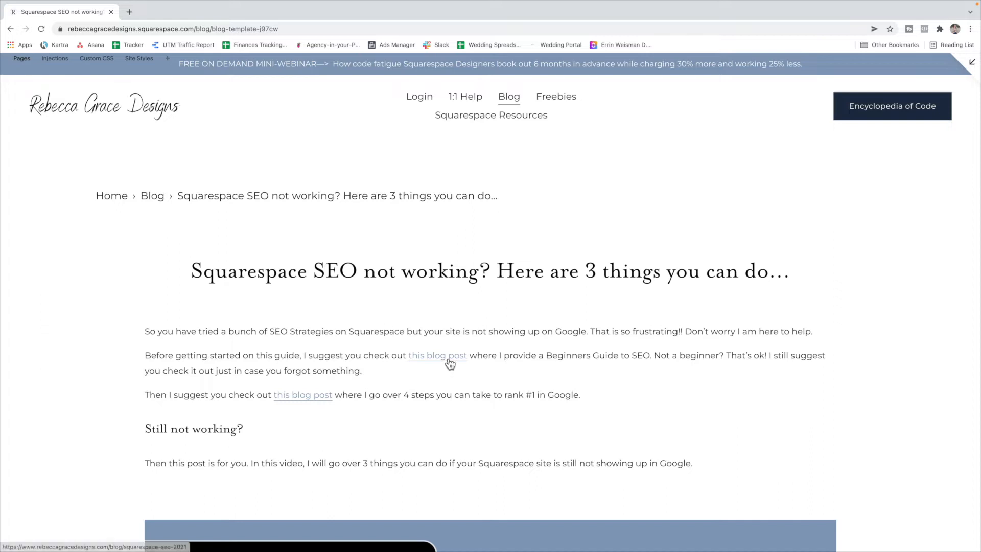
{"action": "double_click", "coordinate": [437, 355]}
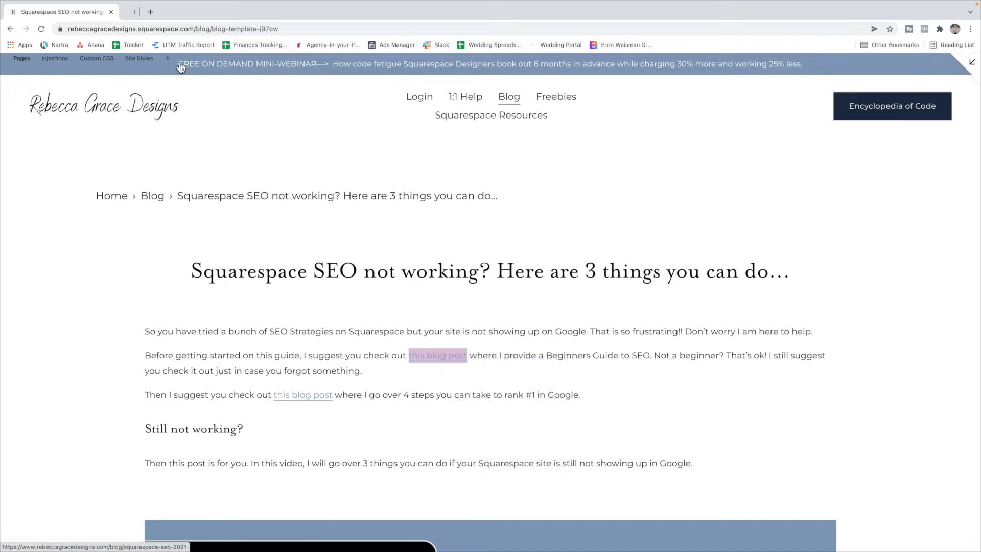
{"action": "left_click", "coordinate": [437, 355]}
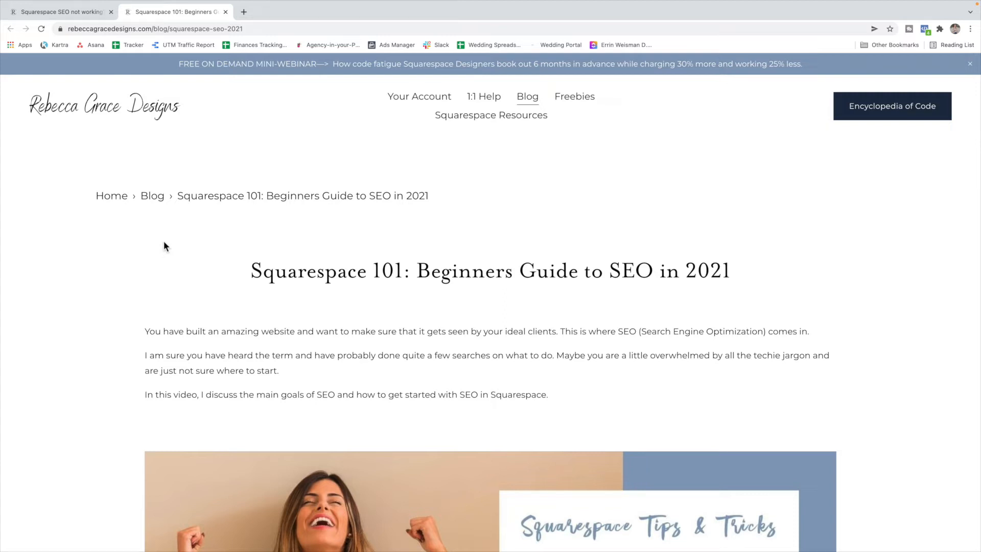
Open '4 Steps to Rank #1 in Google in 2022' in a third tab, then return to the SEO post.
{"action": "scroll", "scroll_direction": "down", "scroll_amount": 3}
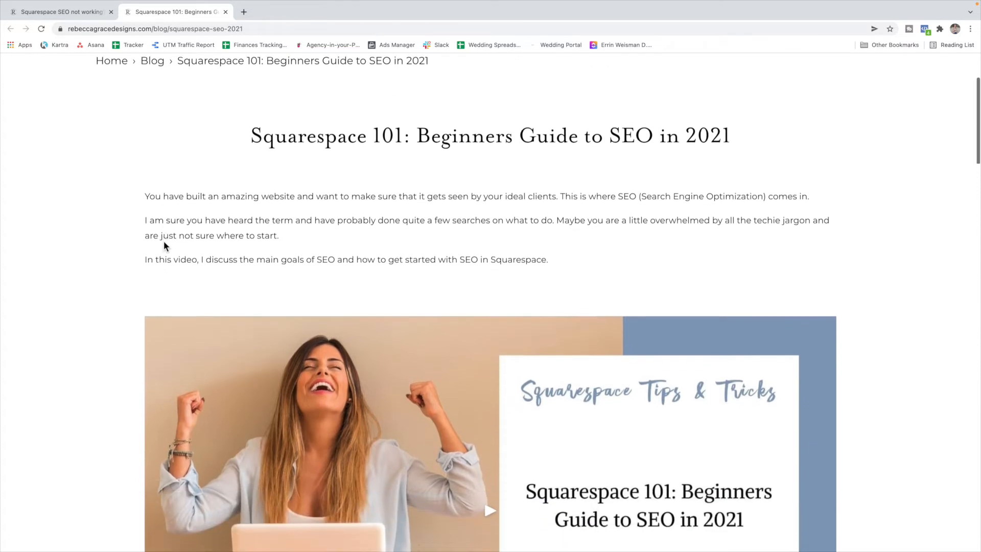
{"action": "scroll", "scroll_direction": "down", "scroll_amount": 3}
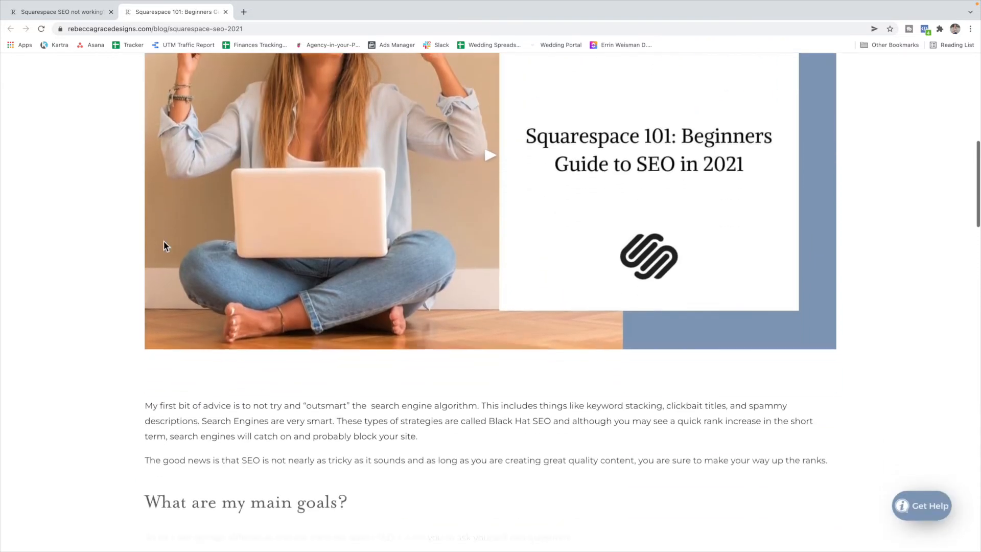
{"action": "scroll", "scroll_direction": "down", "scroll_amount": 3}
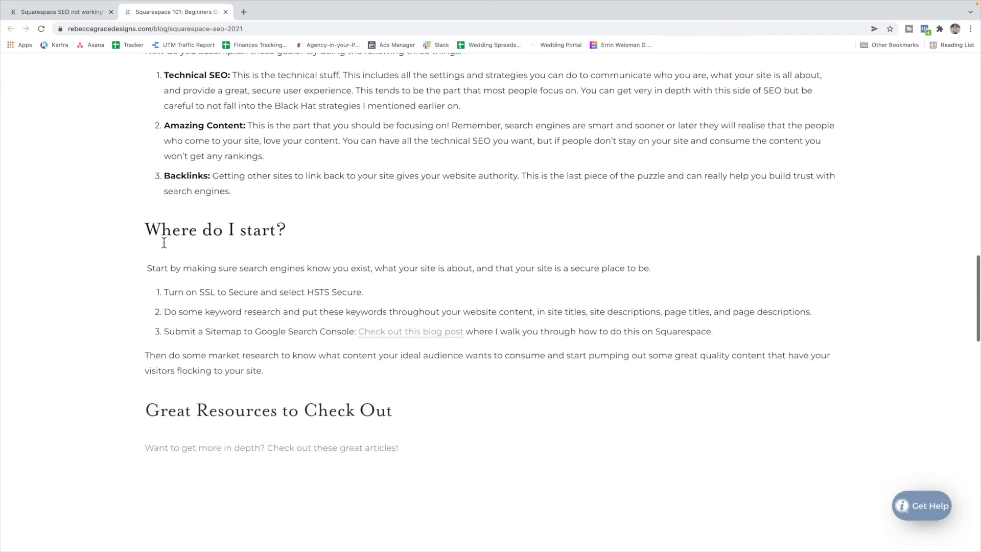
{"action": "scroll", "scroll_direction": "up", "scroll_amount": 3}
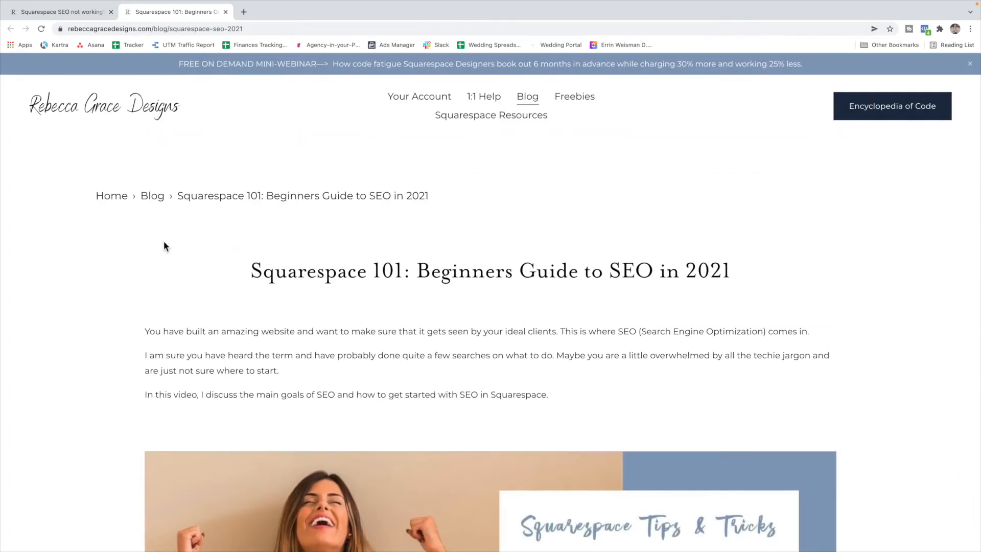
{"action": "mouse_move", "coordinate": [73, 52]}
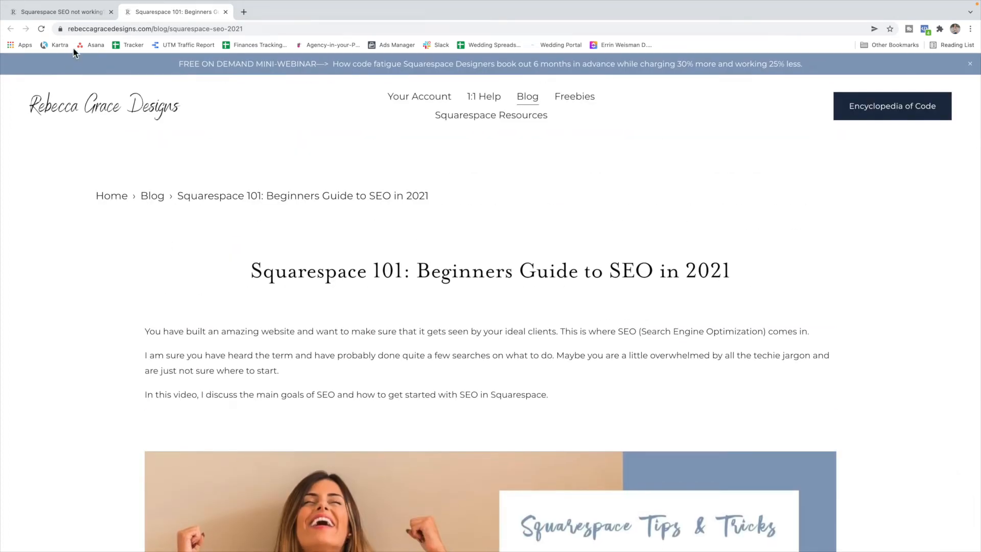
{"action": "right_click", "coordinate": [303, 394]}
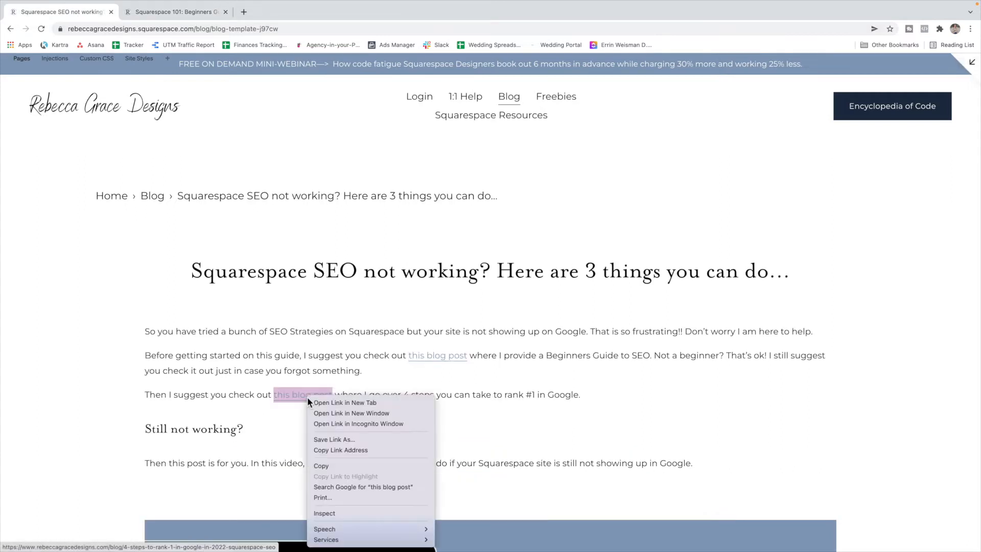
{"action": "left_click", "coordinate": [345, 402]}
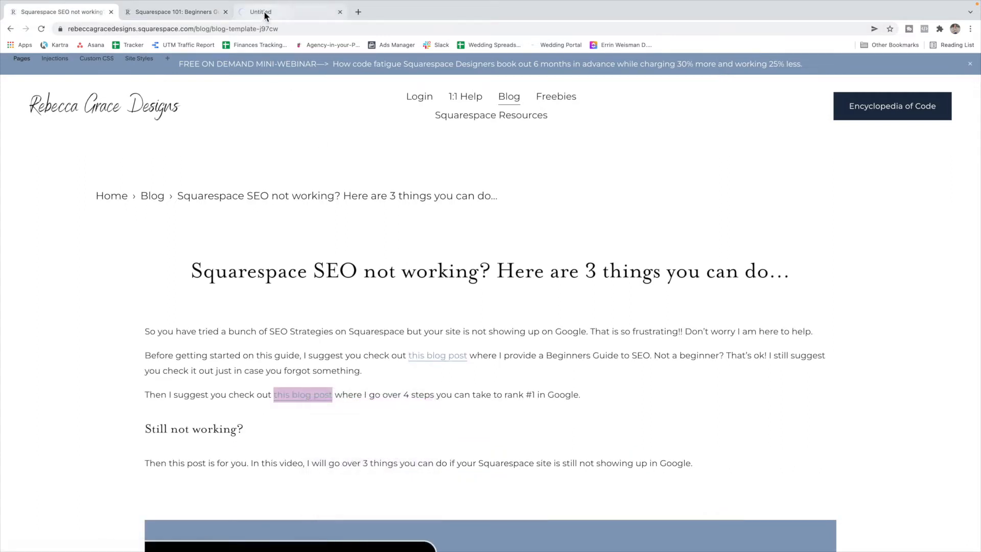
{"action": "left_click", "coordinate": [303, 394]}
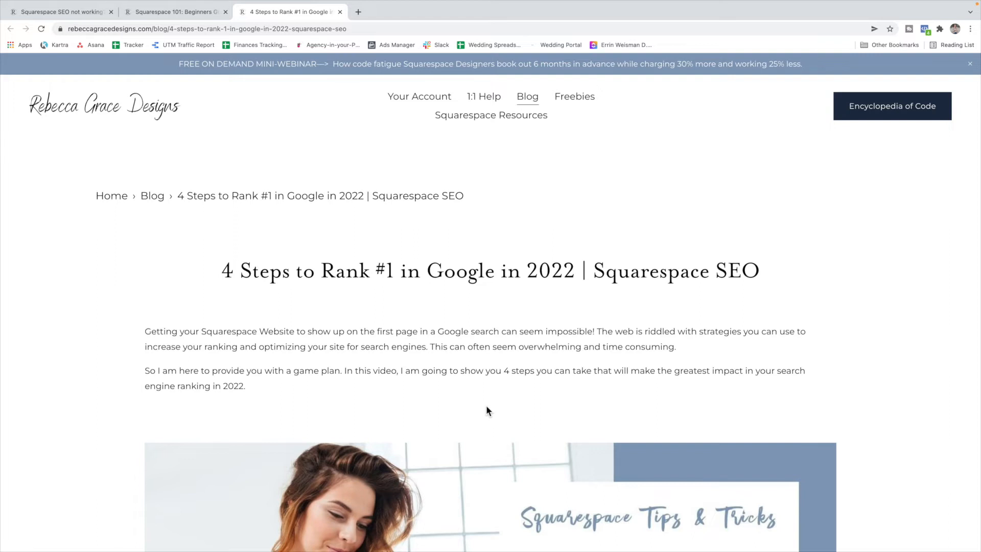
{"action": "mouse_move", "coordinate": [265, 181]}
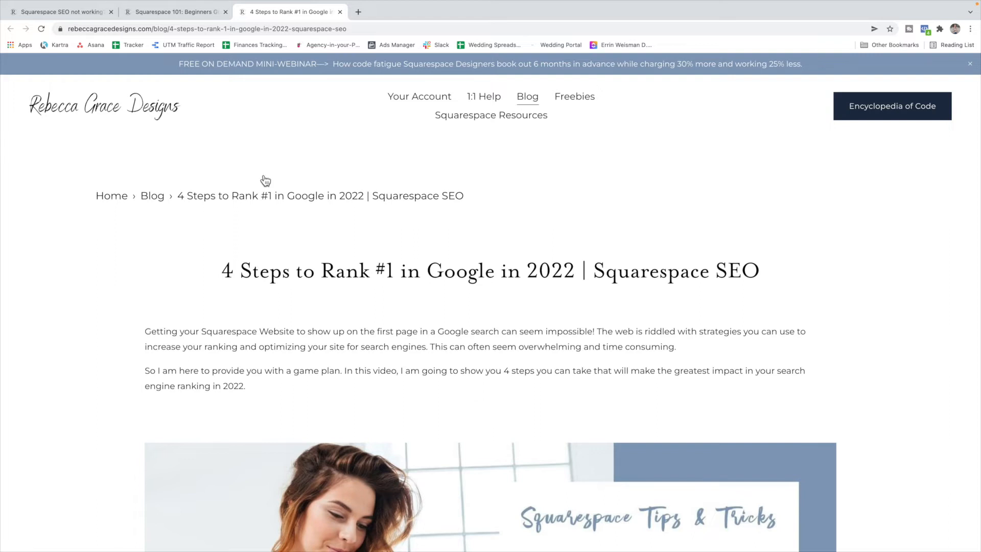
{"action": "left_click", "coordinate": [59, 11]}
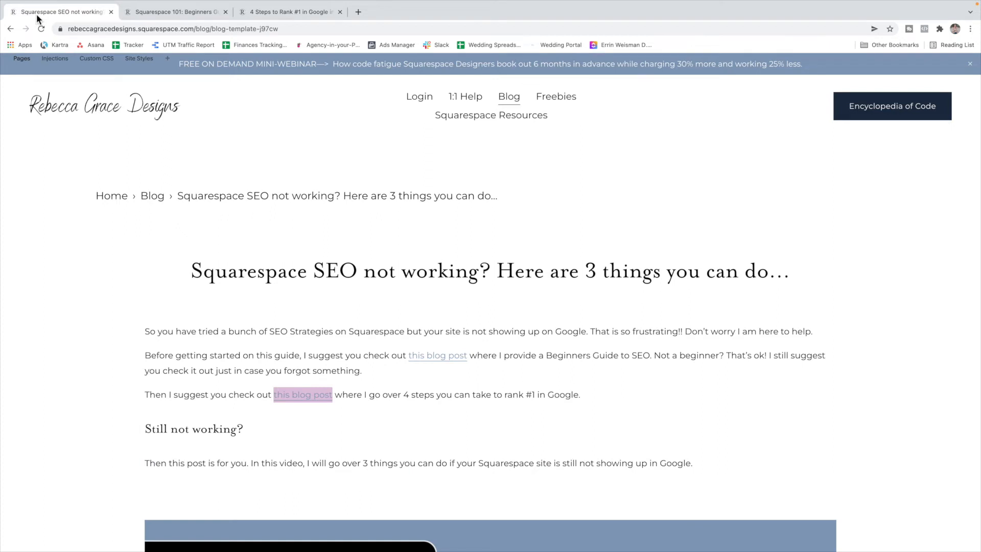
{"action": "scroll", "scroll_direction": "down", "scroll_amount": 3}
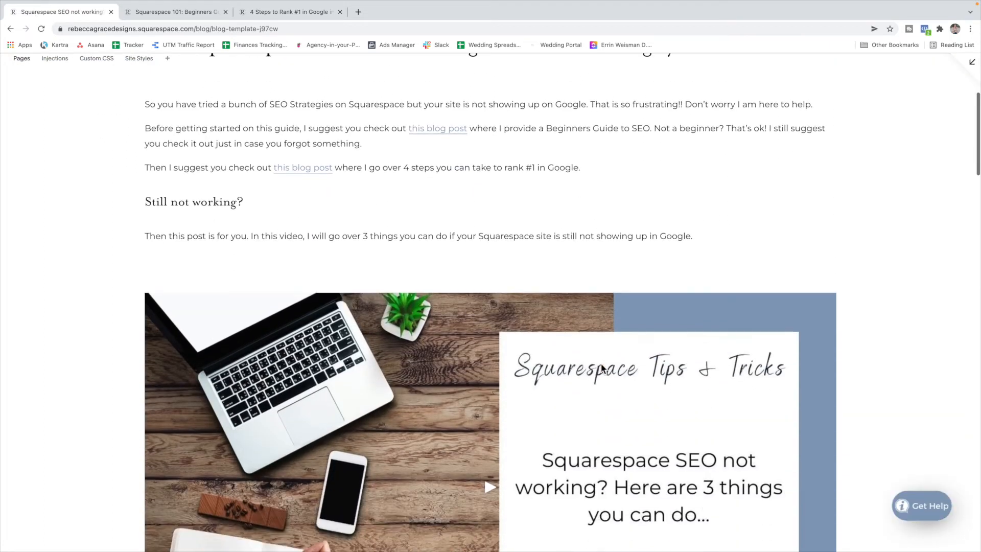
{"action": "scroll", "scroll_direction": "down", "scroll_amount": 3}
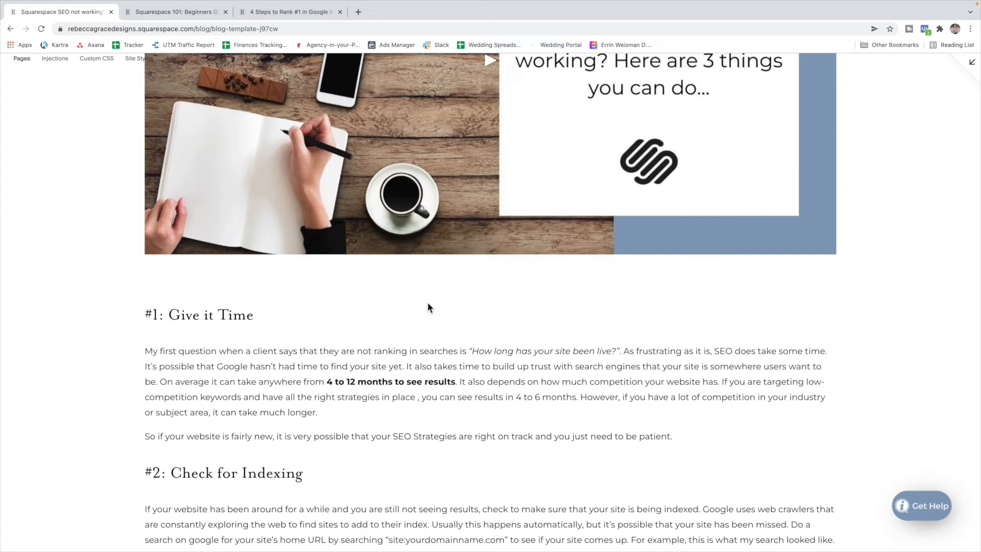
{"action": "scroll", "scroll_direction": "down", "scroll_amount": 3}
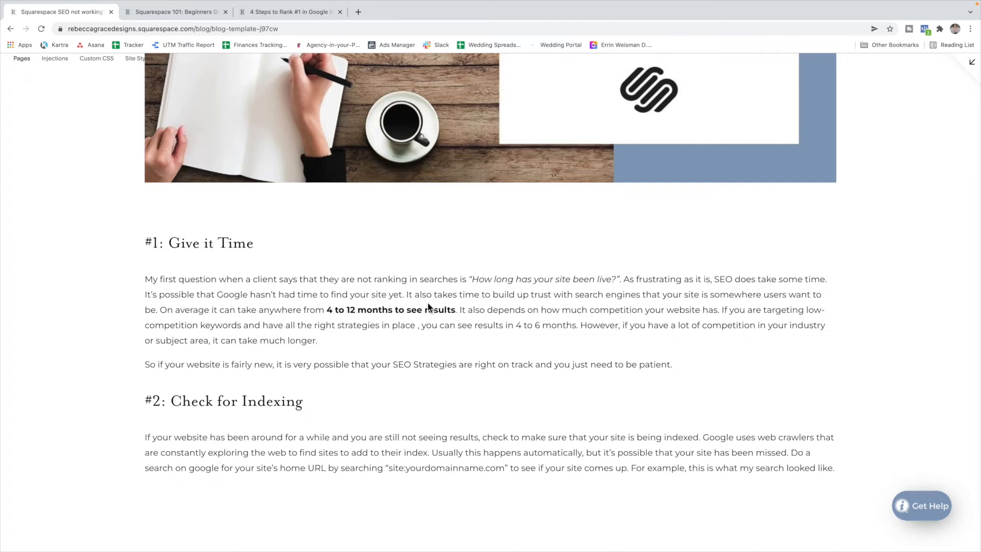
{"action": "mouse_move", "coordinate": [386, 46]}
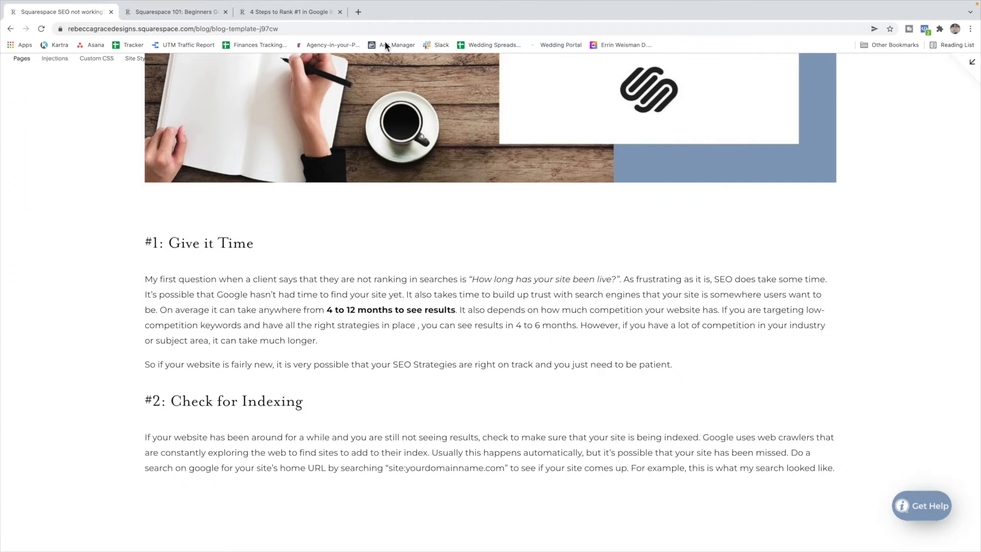
{"action": "mouse_move", "coordinate": [359, 11]}
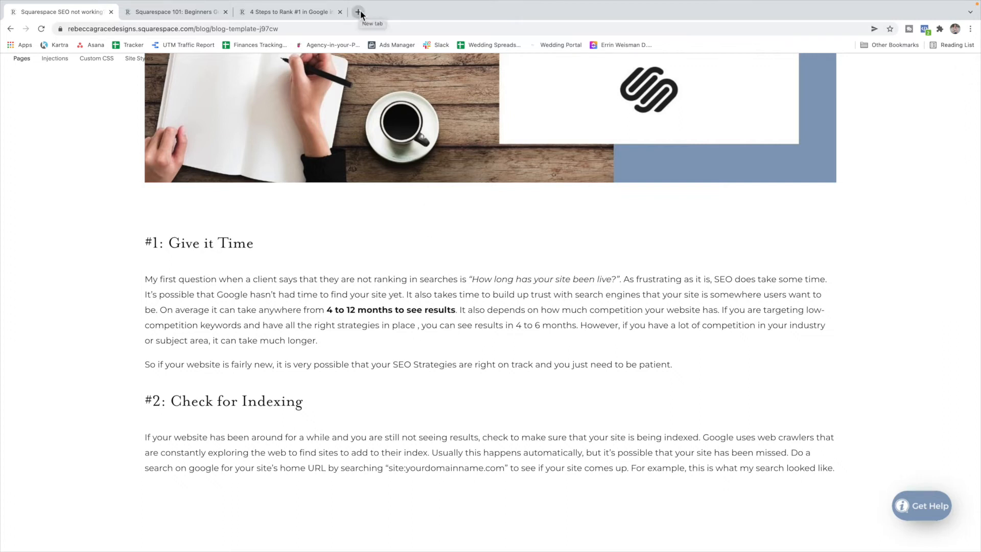
In a new tab, start the Google query 'site:rebeccagraced…'.
{"action": "left_click", "coordinate": [360, 11]}
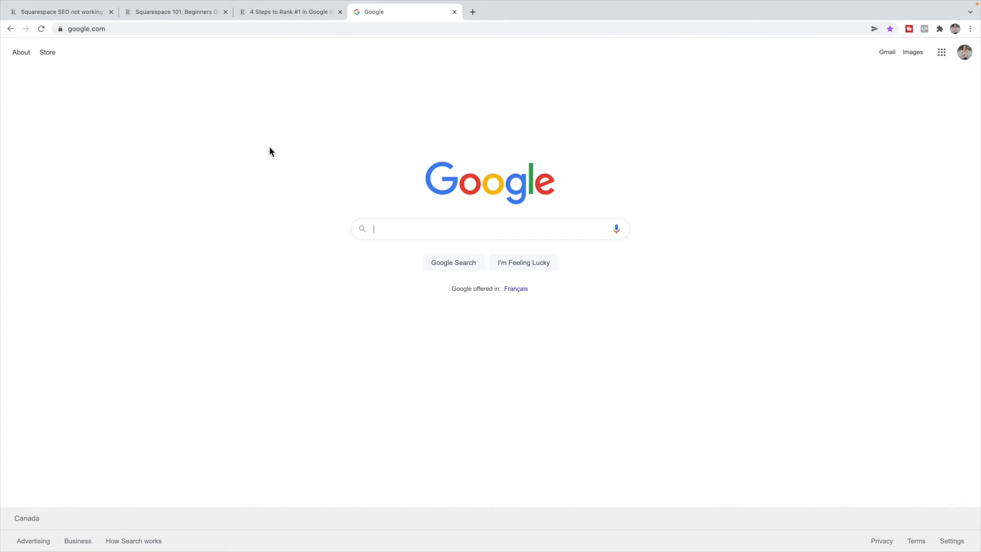
{"action": "type", "text": "sit"}
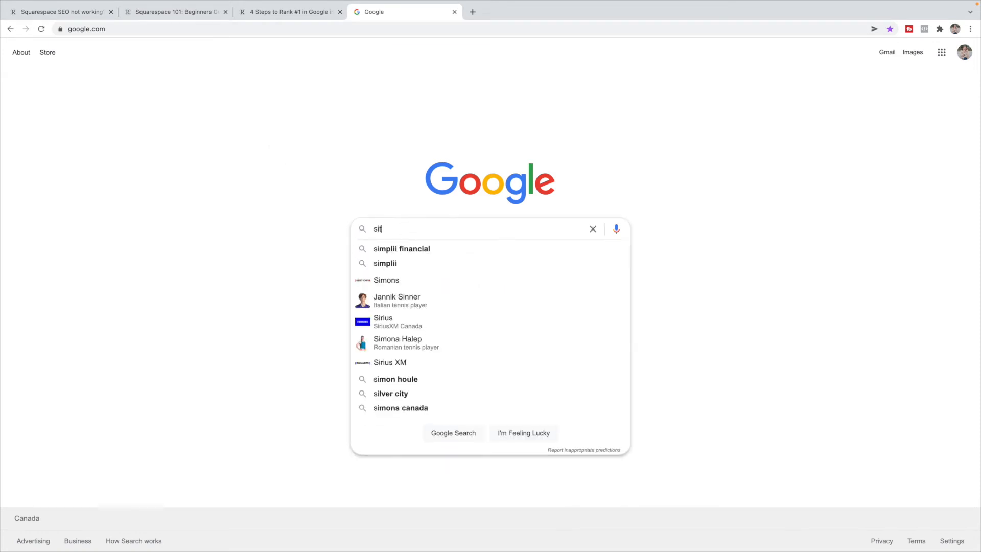
{"action": "type", "text": "e:"}
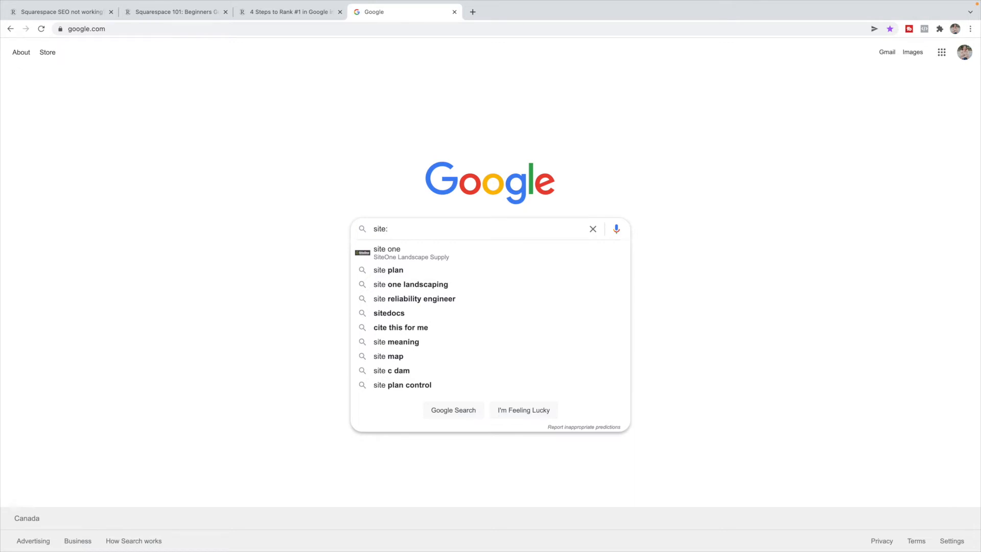
{"action": "type", "text": "r"}
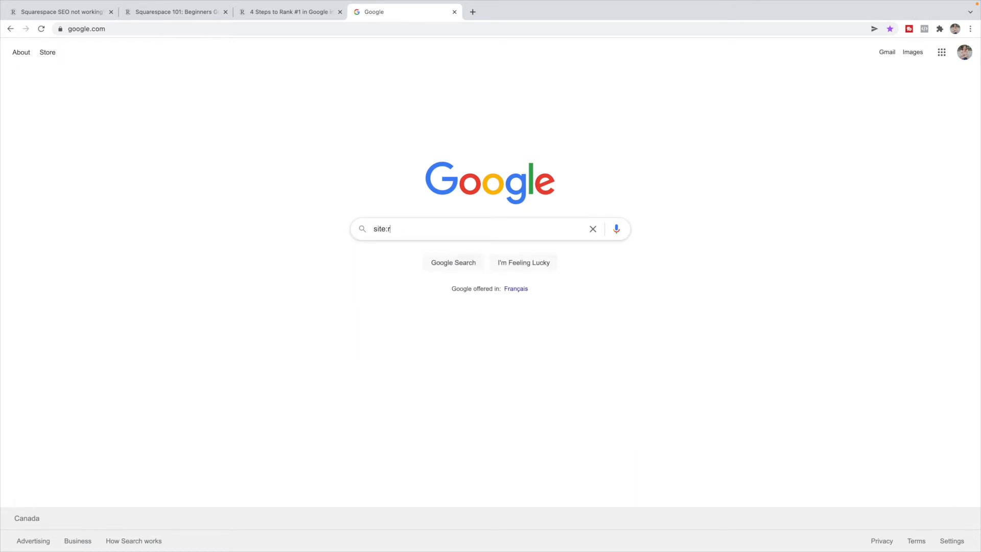
{"action": "type", "text": "ebeccagracedesigns.com"}
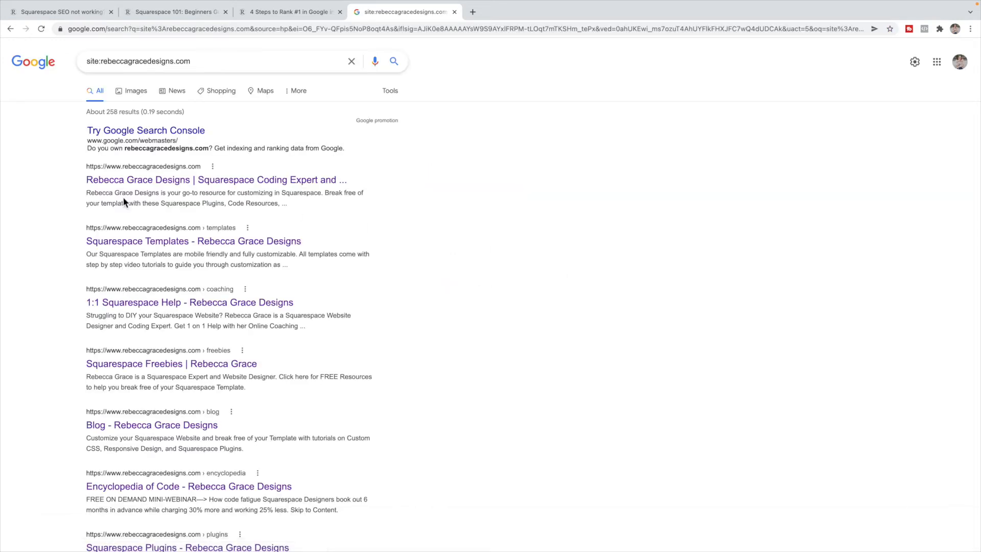
{"action": "mouse_move", "coordinate": [216, 179]}
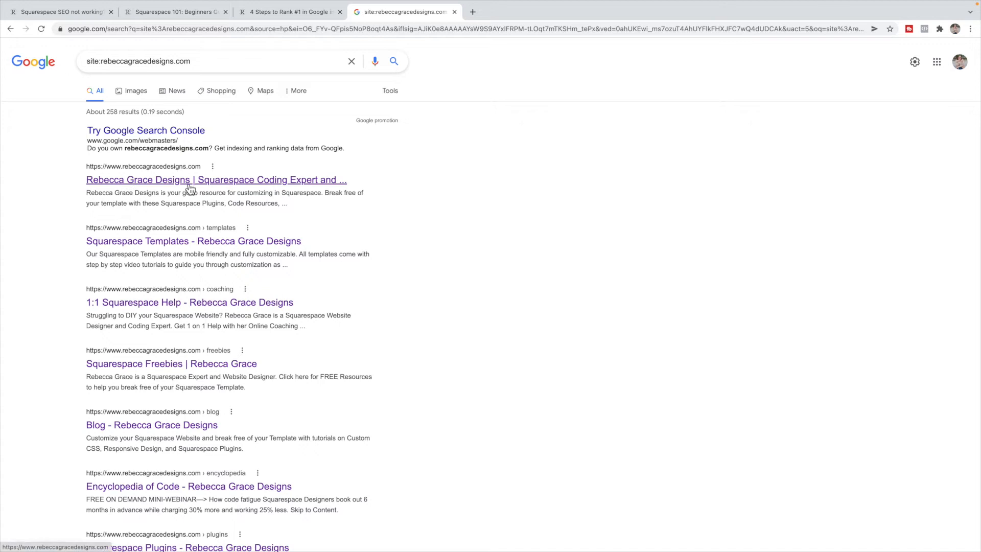
{"action": "mouse_move", "coordinate": [175, 242]}
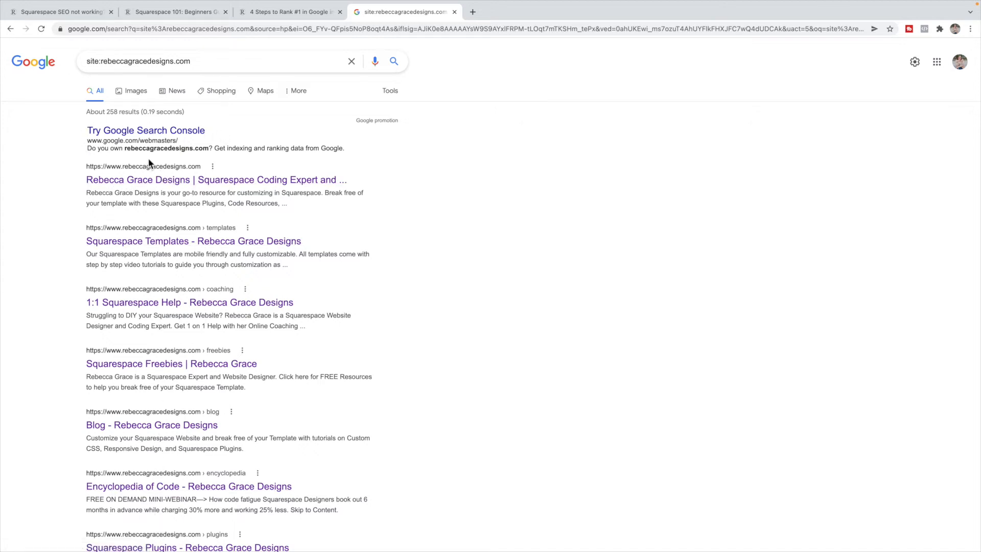
{"action": "mouse_move", "coordinate": [129, 111]}
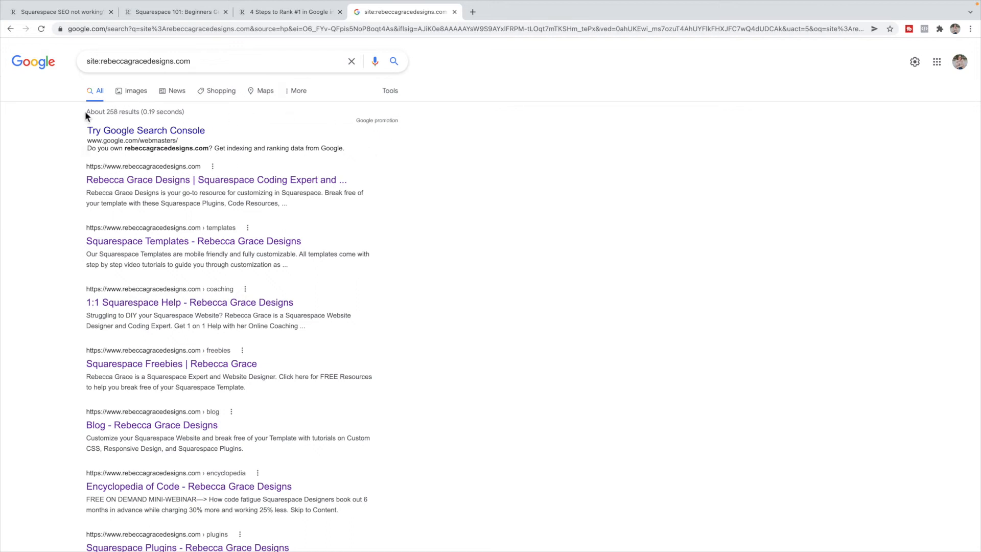
{"action": "mouse_move", "coordinate": [149, 312]}
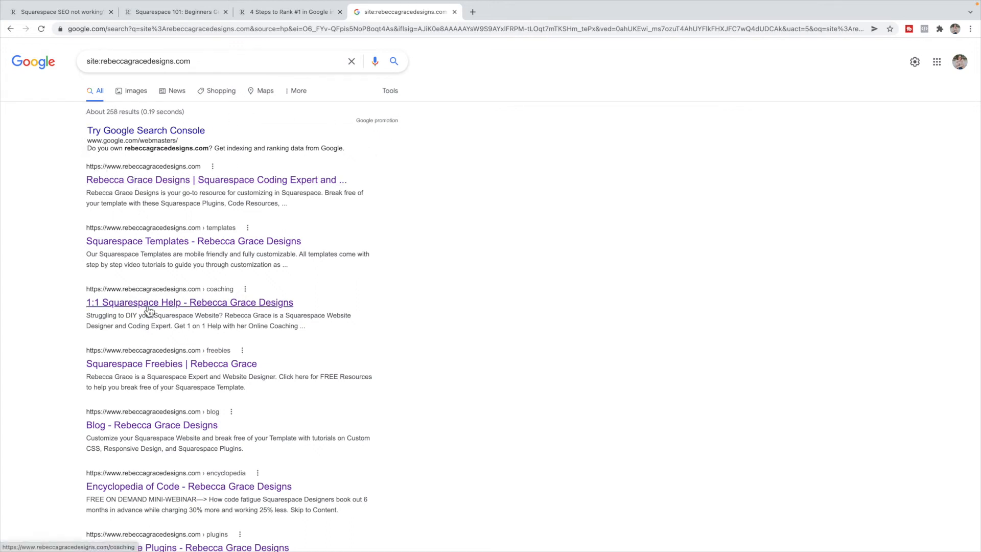
{"action": "mouse_move", "coordinate": [144, 398]}
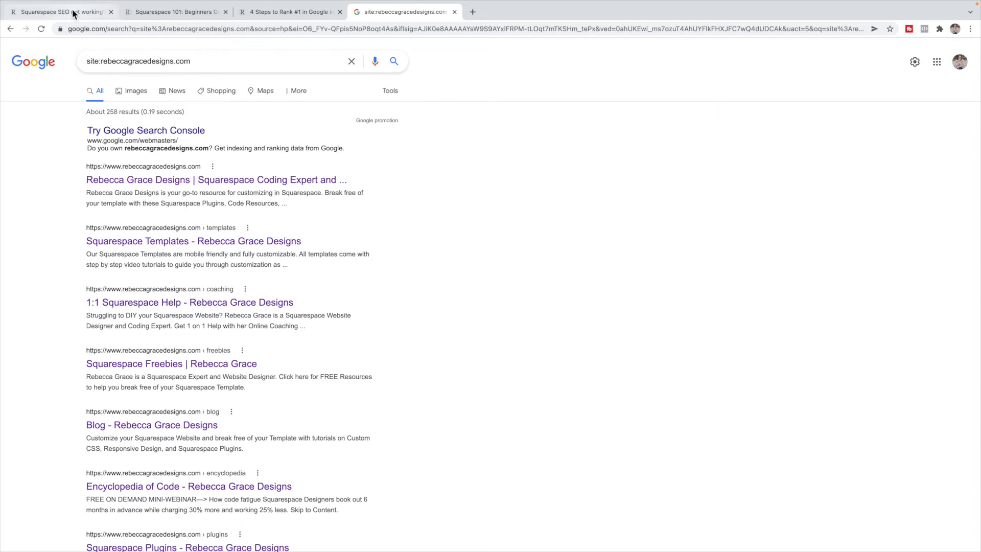
Return to the 'Squarespace SEO not working' tab and scroll to the #2 indexing screenshot.
{"action": "left_click", "coordinate": [59, 12]}
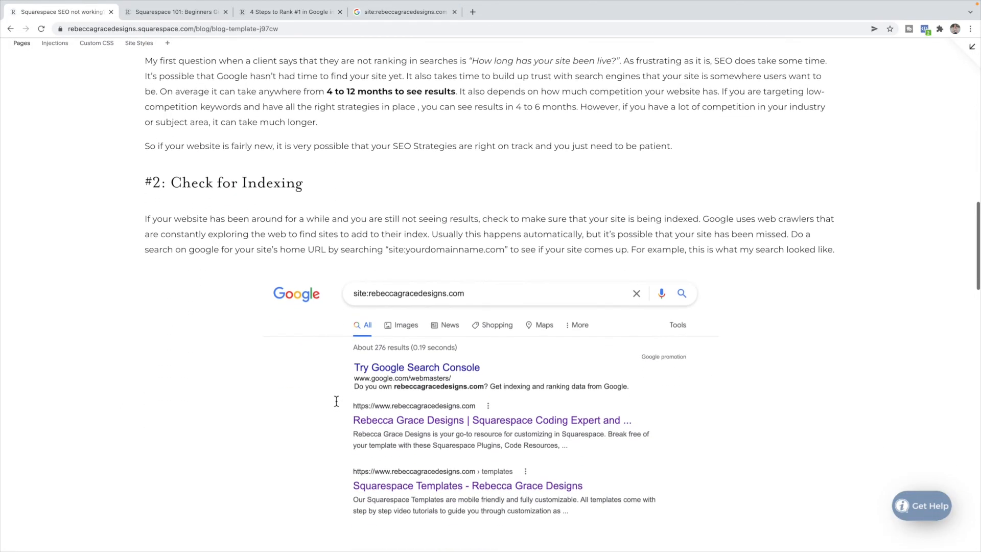
{"action": "scroll", "scroll_direction": "down", "scroll_amount": 3}
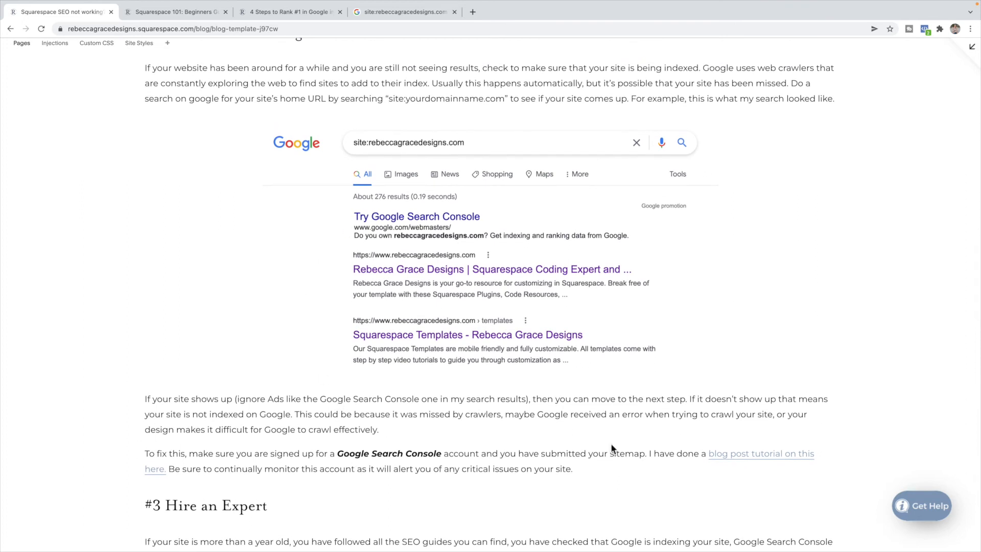
{"action": "mouse_move", "coordinate": [741, 461]}
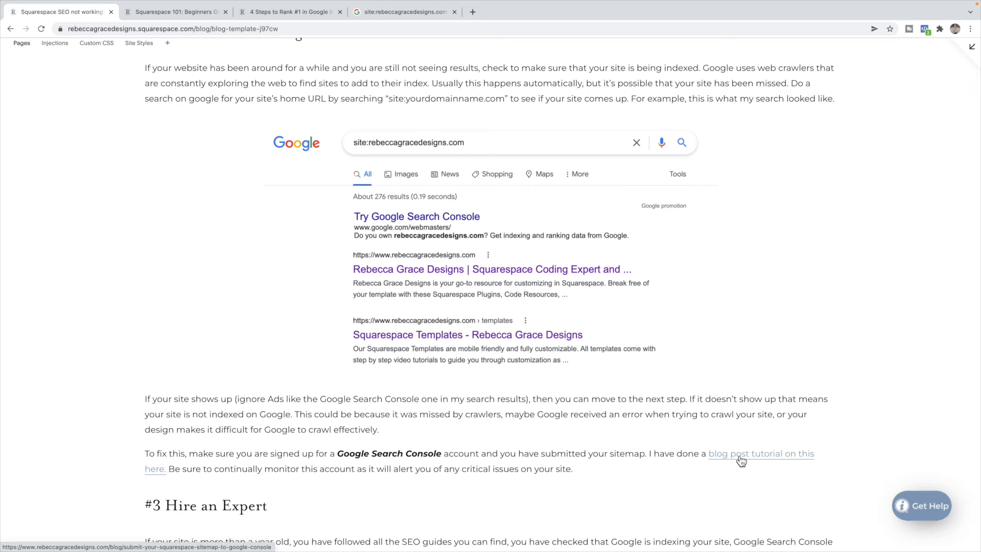
Scroll down to the '#3 Hire an Expert' section and the free CSS guide signup.
{"action": "scroll", "scroll_direction": "down", "scroll_amount": 3}
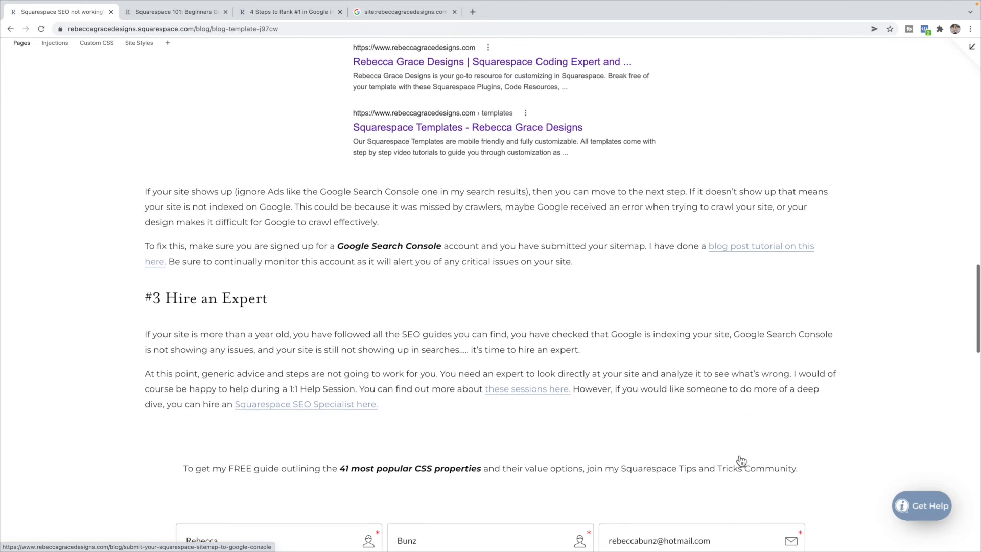
{"action": "scroll", "scroll_direction": "down", "scroll_amount": 3}
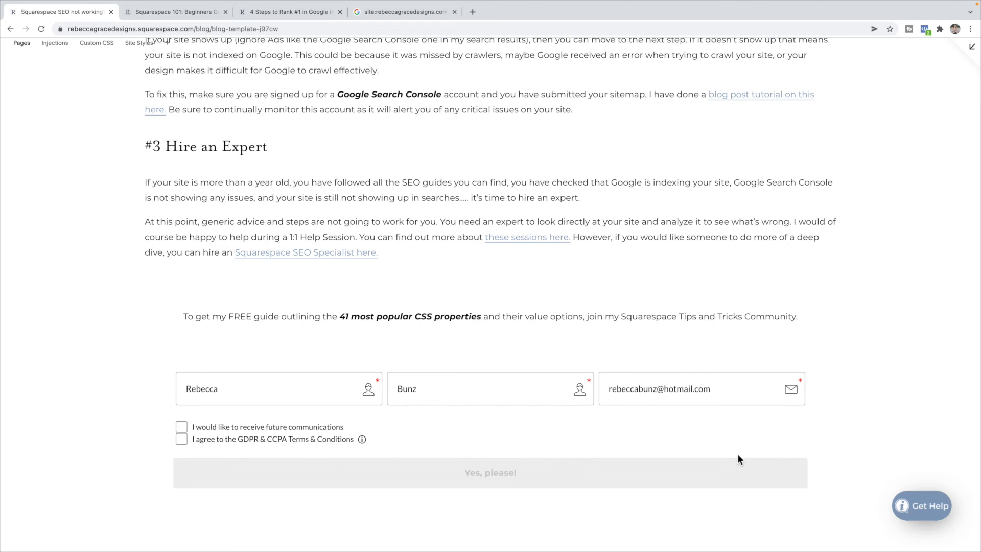
Scroll below the signup form to 'Here are some other posts you may like'.
{"action": "scroll", "scroll_direction": "up", "scroll_amount": 3}
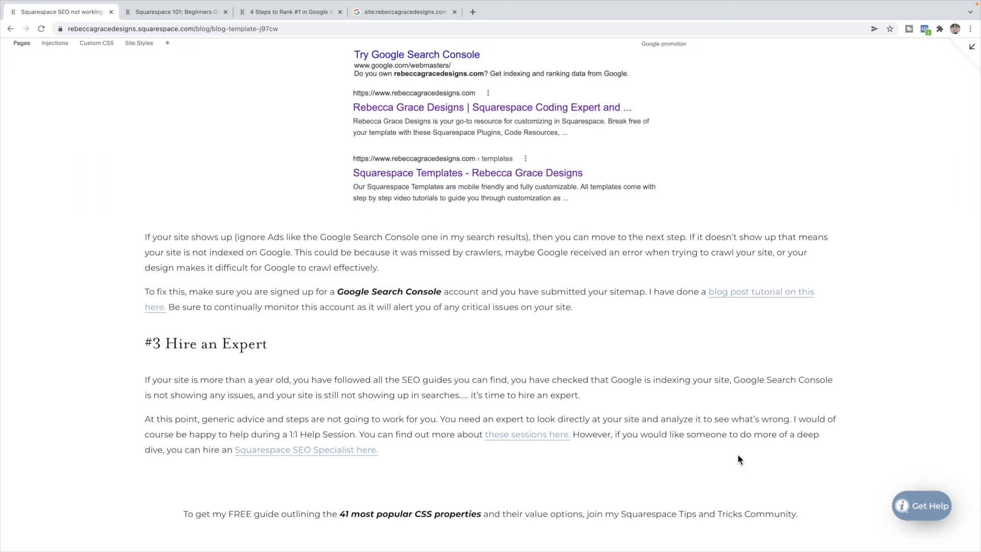
{"action": "scroll", "scroll_direction": "down", "scroll_amount": 3}
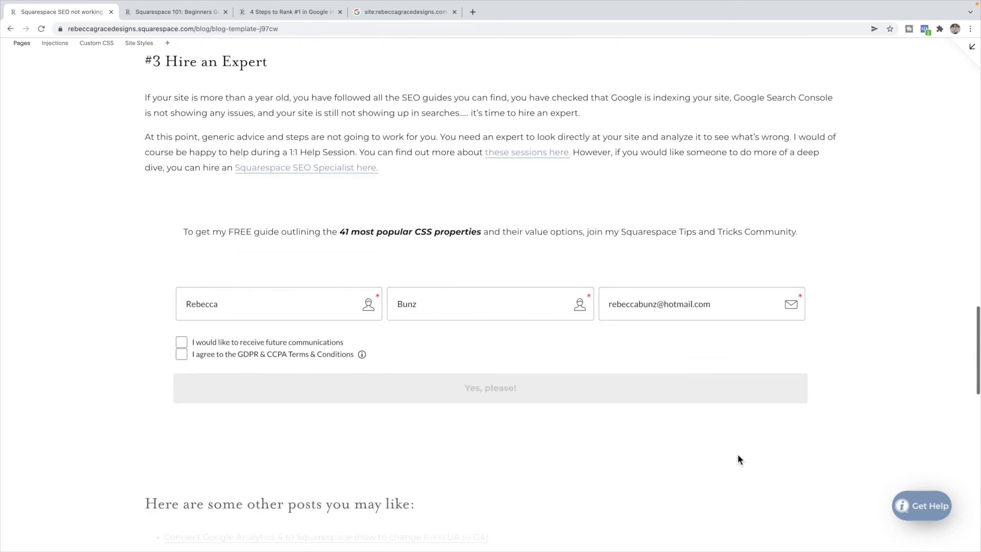
{"action": "mouse_move", "coordinate": [299, 275]}
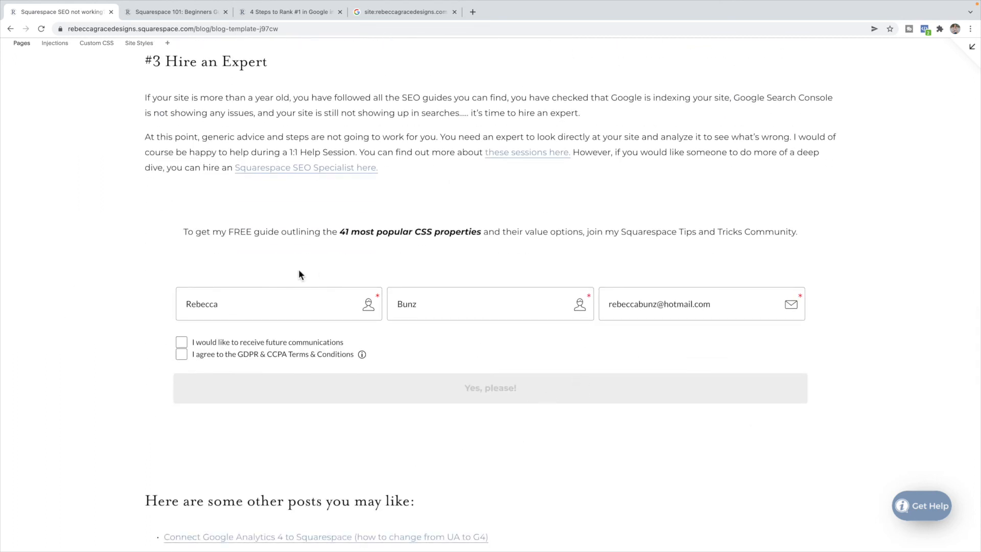